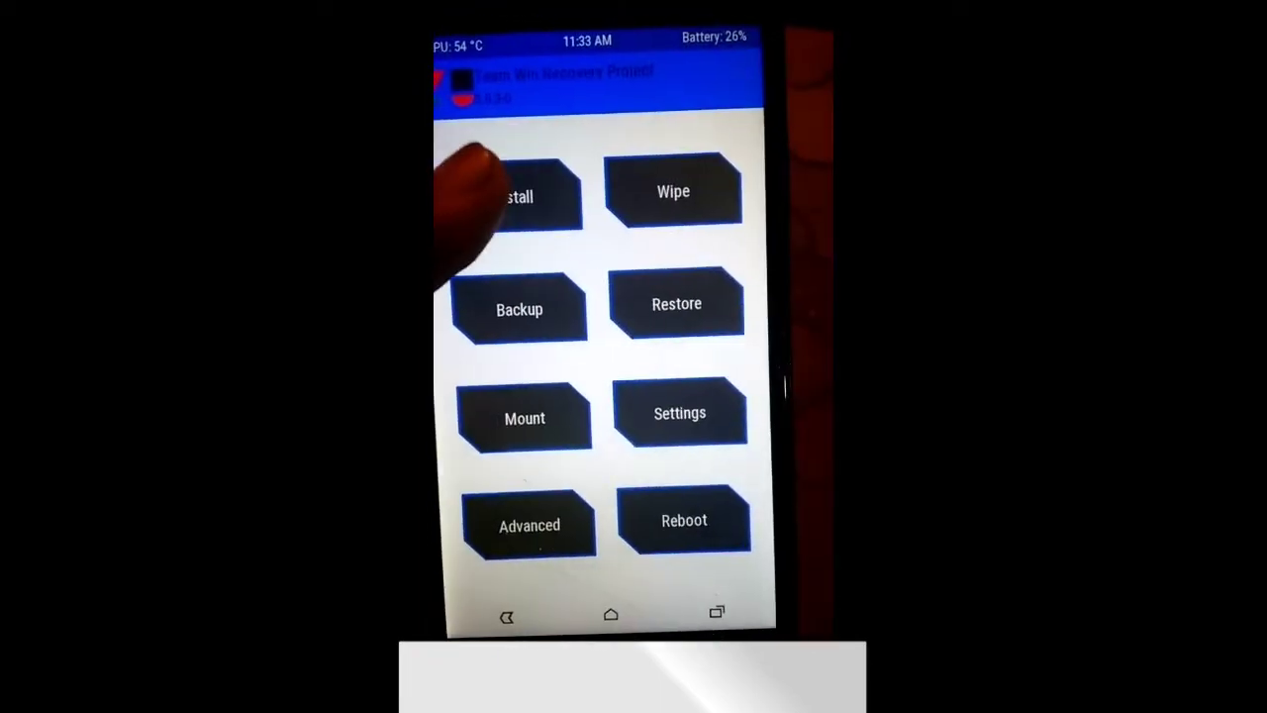
- Open TWRP's zip installer and move up from /sdcard/ADM to internal storage
{"action": "left_click", "coordinate": [517, 191]}
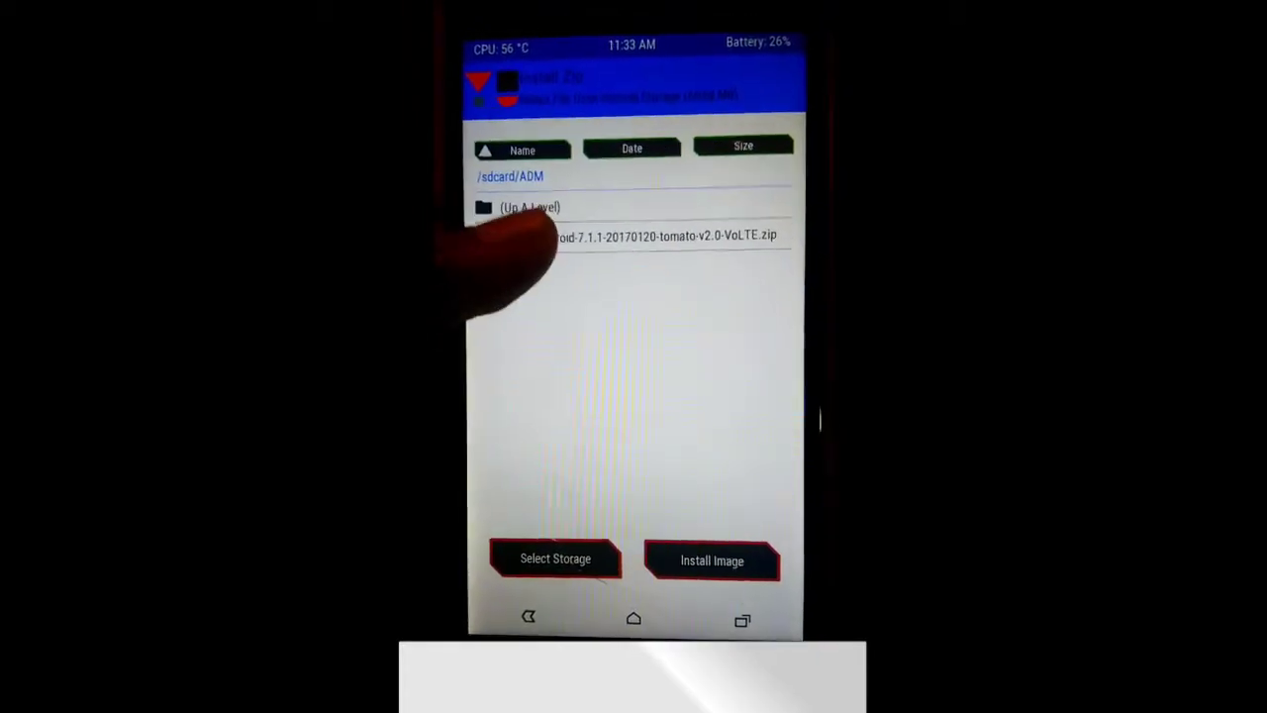
{"action": "left_click", "coordinate": [633, 235]}
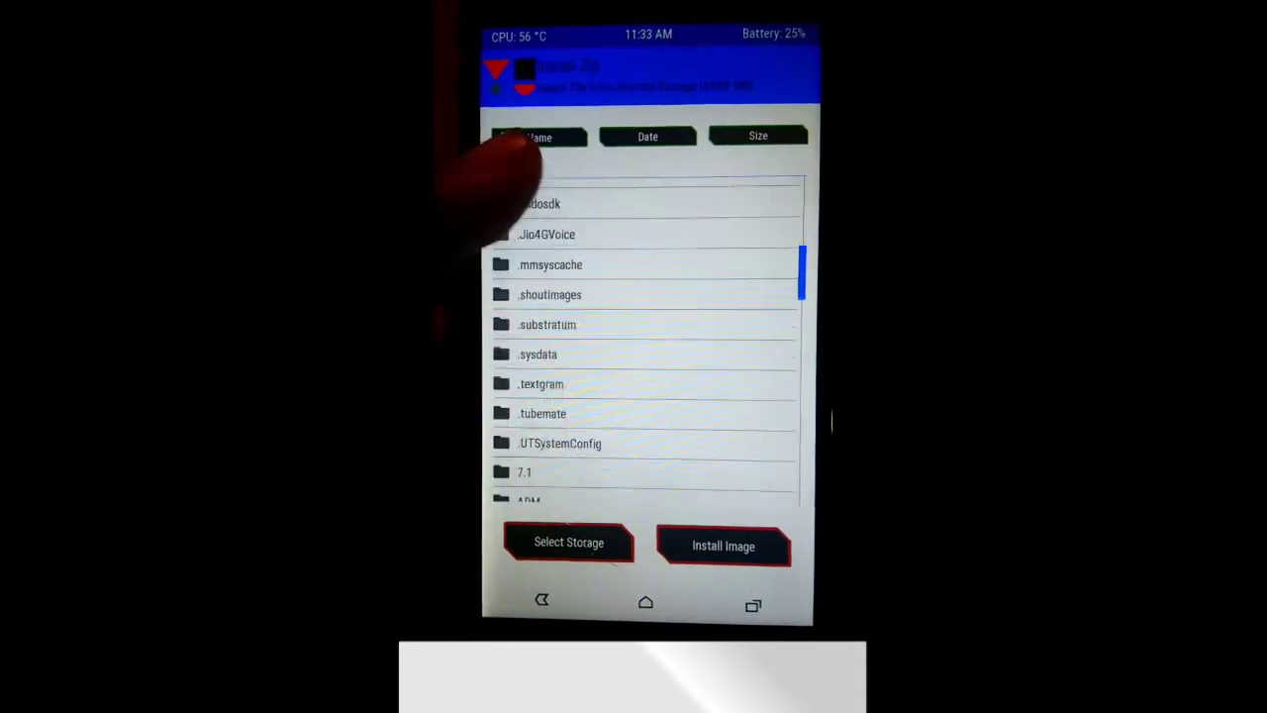
{"action": "left_click", "coordinate": [523, 471]}
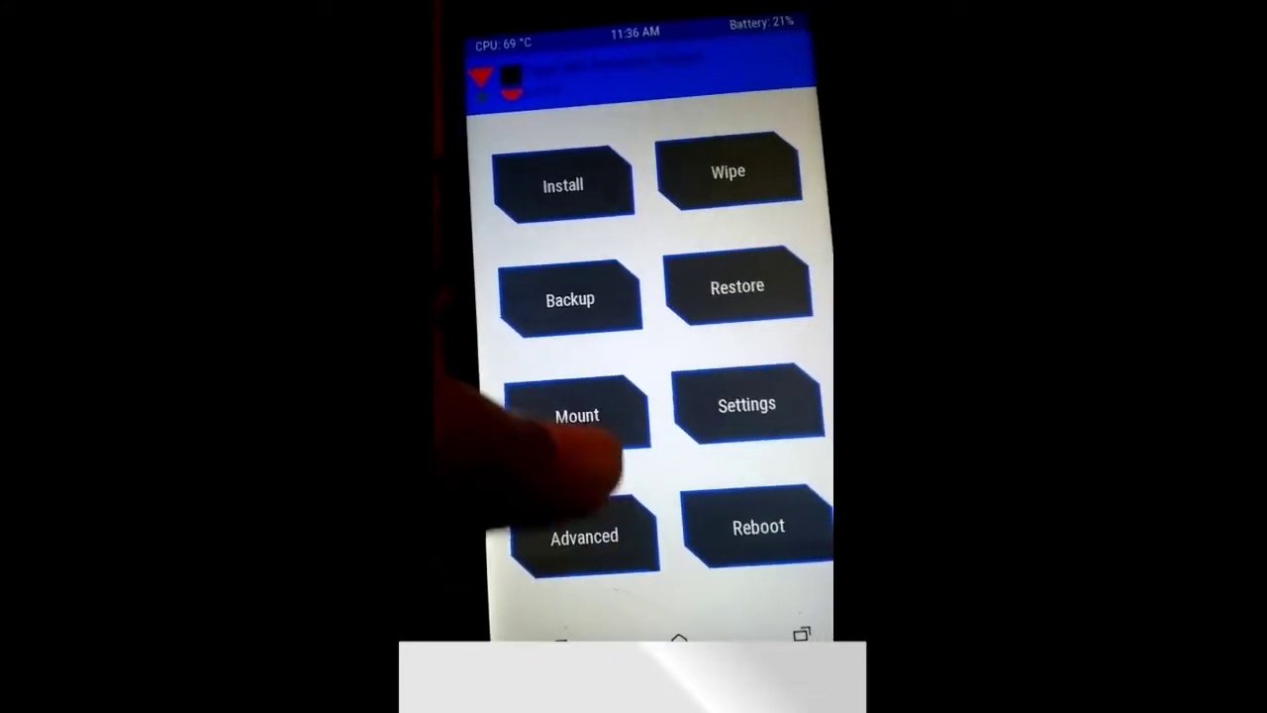
- Return to the TWRP main menu after the ROM flash completes
{"action": "left_click", "coordinate": [575, 415]}
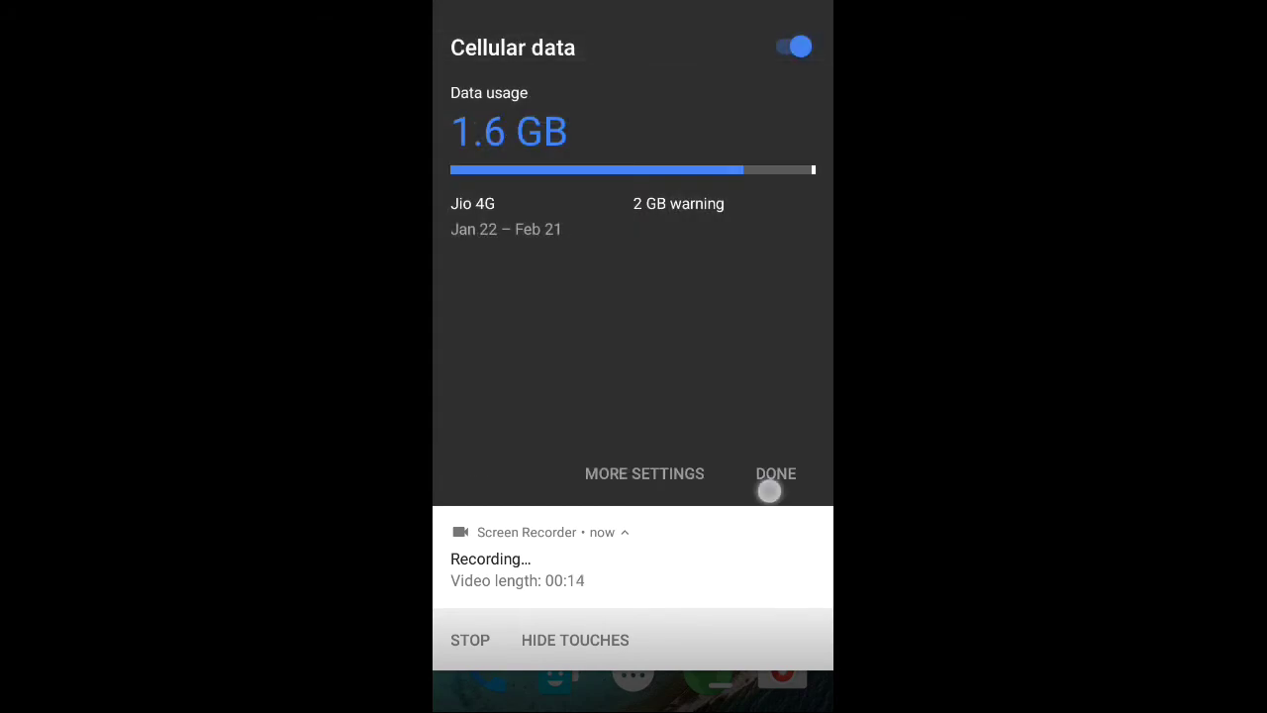
- Dismiss the cellular data panel showing 1.6 GB of Jio 4G usage
{"action": "left_click", "coordinate": [775, 473]}
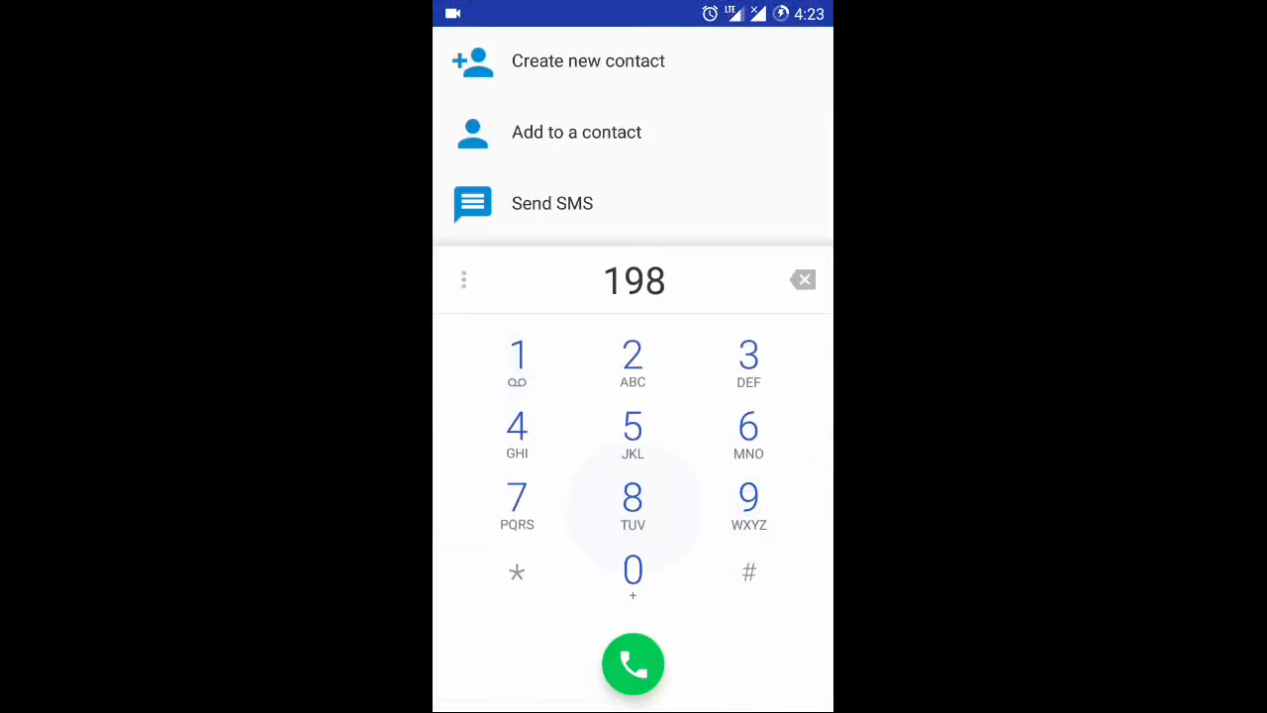
- Call 198 over Jio 4G, end the call, and return home
{"action": "left_click", "coordinate": [632, 664]}
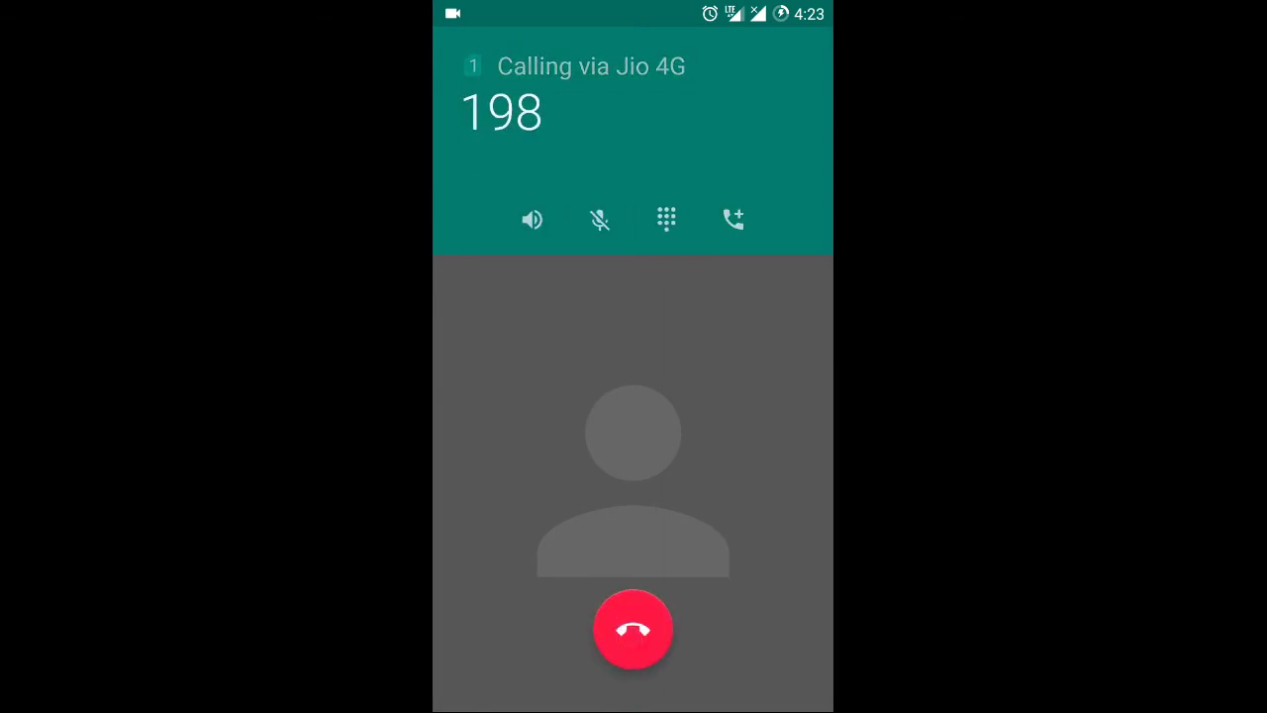
{"action": "left_click", "coordinate": [633, 630]}
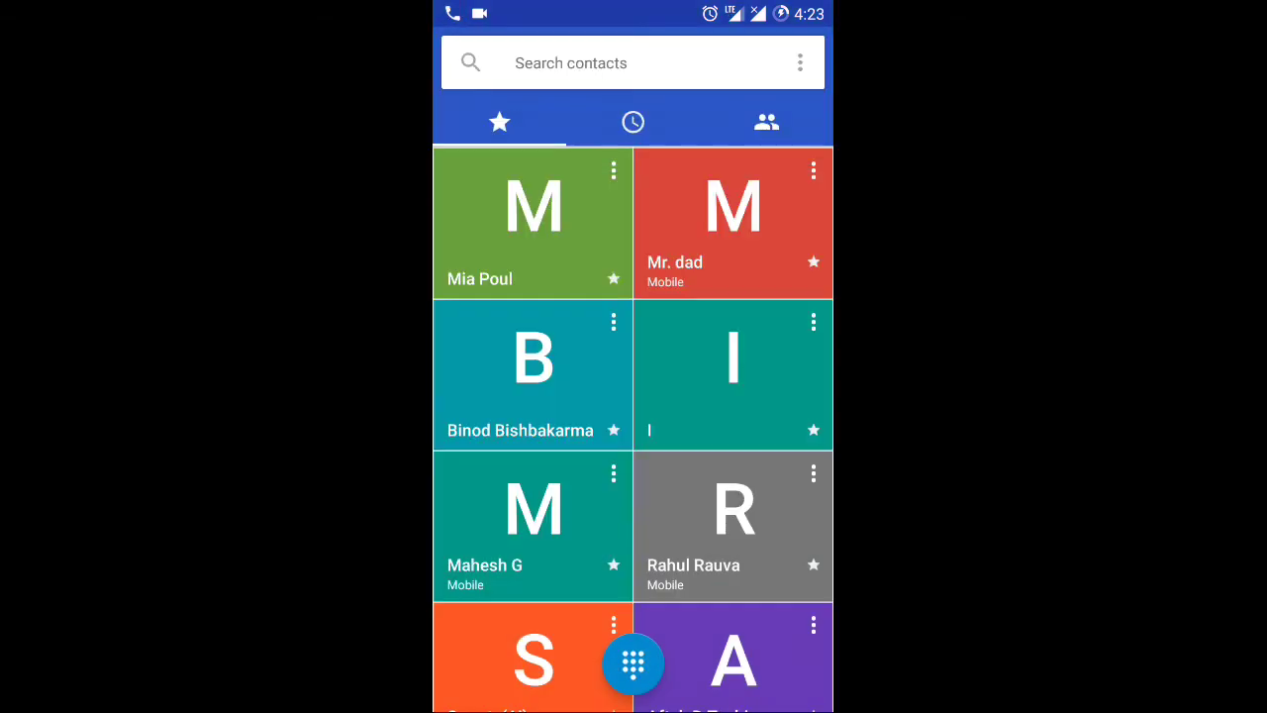
{"action": "key", "text": "HOME"}
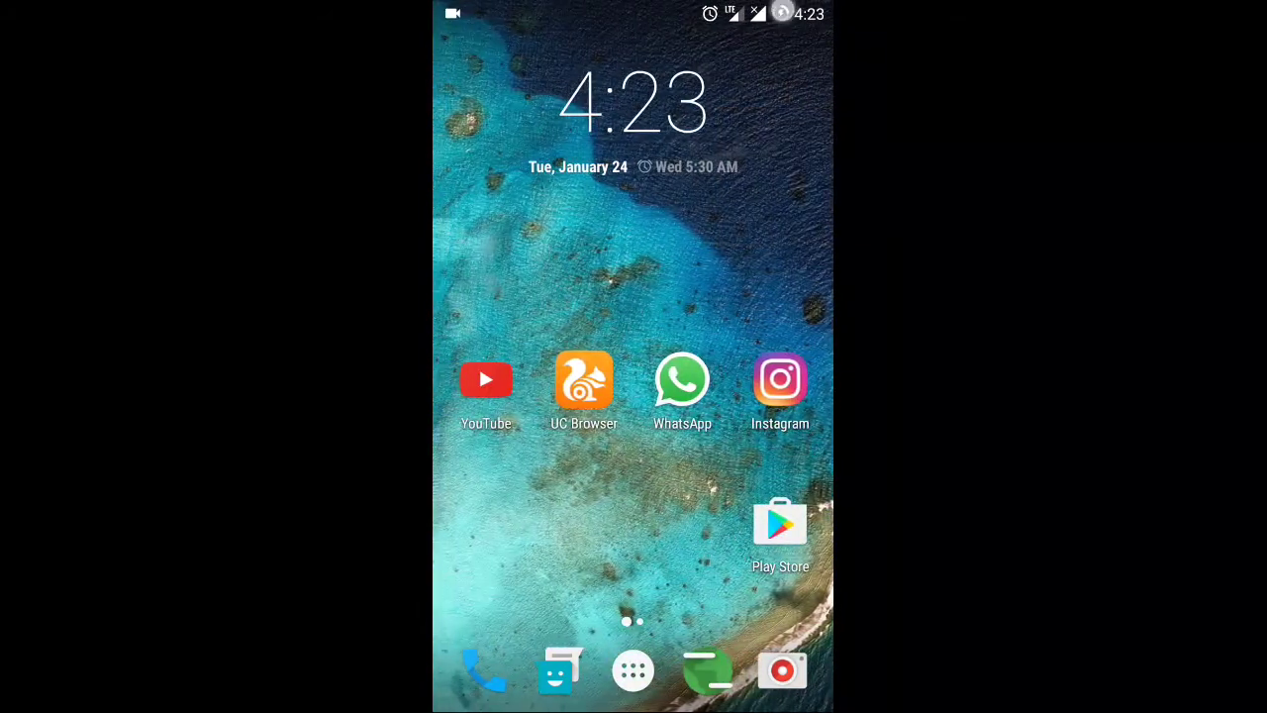
- View the SIM cards page showing Jio 4G preferred for data, calls and SMS
{"action": "scroll", "scroll_direction": "down", "scroll_amount": 3}
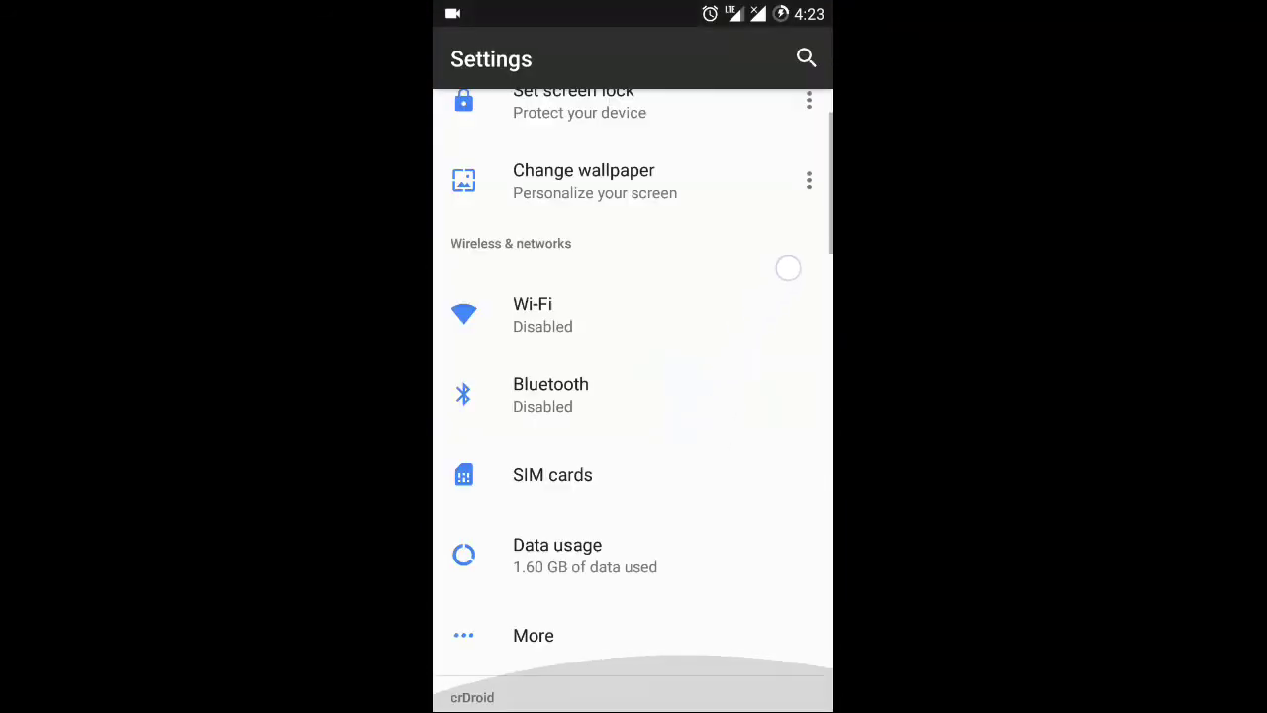
{"action": "left_click", "coordinate": [552, 475]}
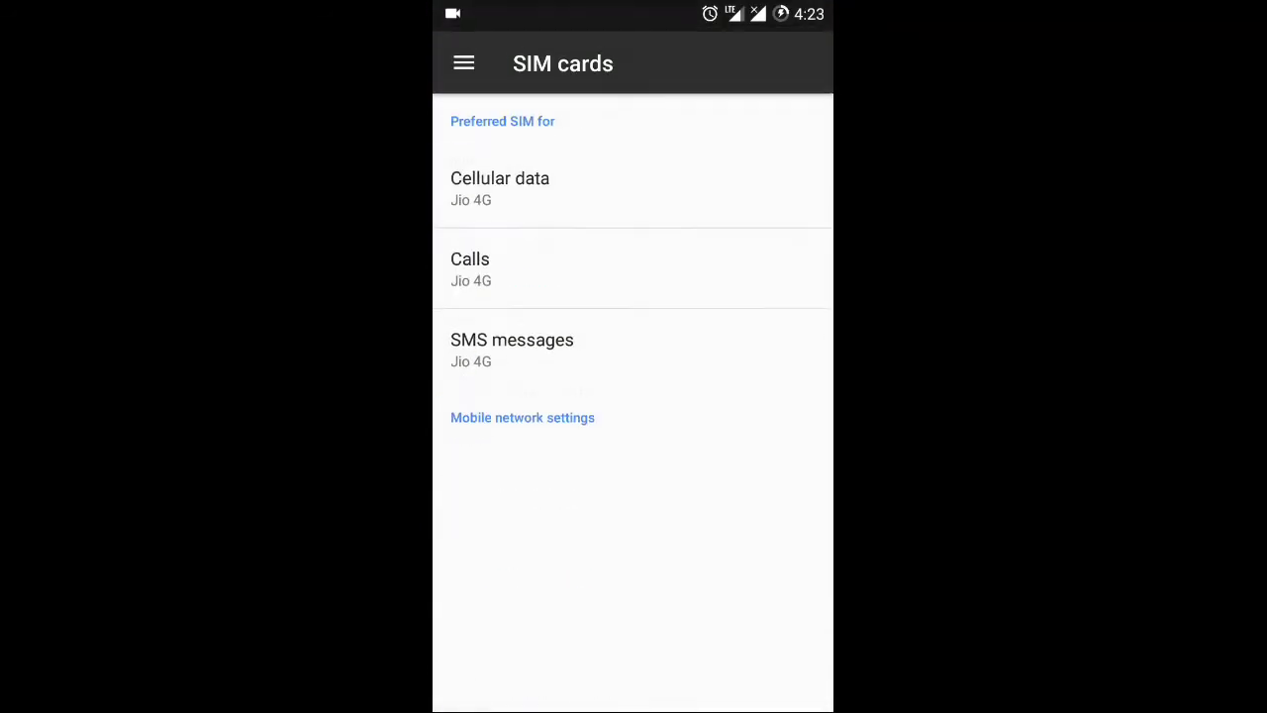
{"action": "scroll", "scroll_direction": "down", "scroll_amount": 3}
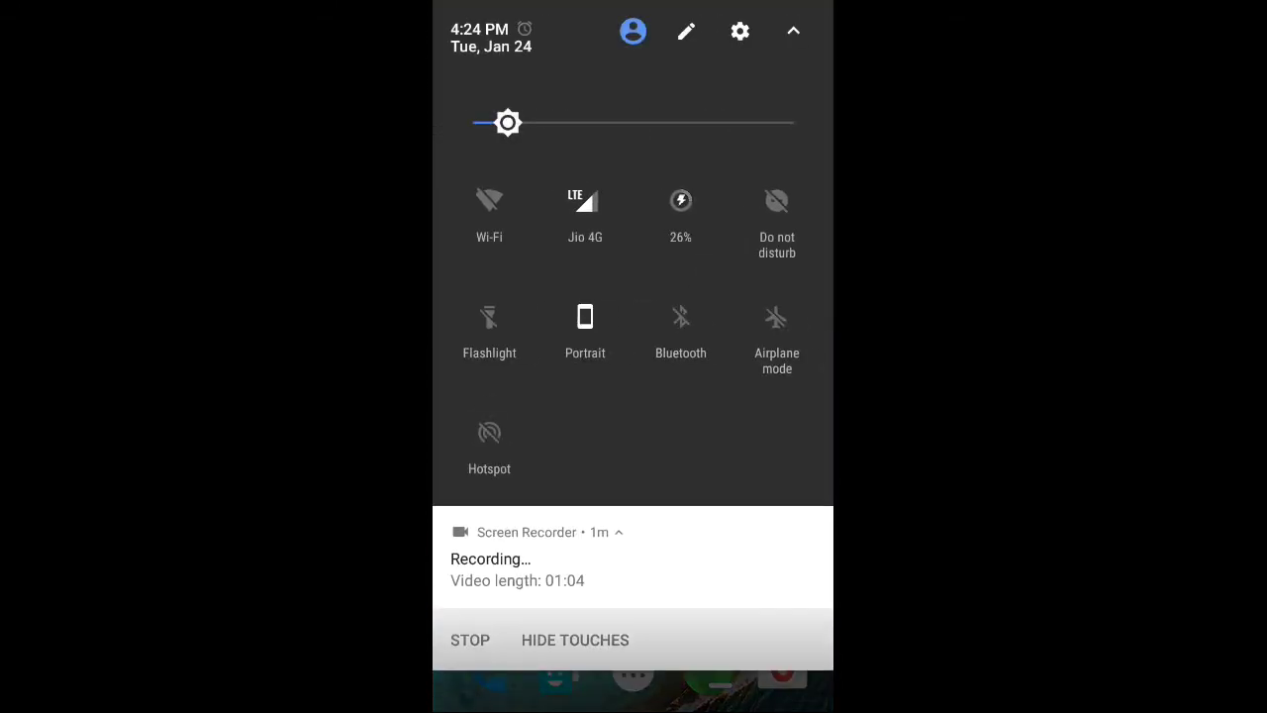
- Review the Battery page at 26% charge and per-app usage
{"action": "left_click", "coordinate": [679, 199]}
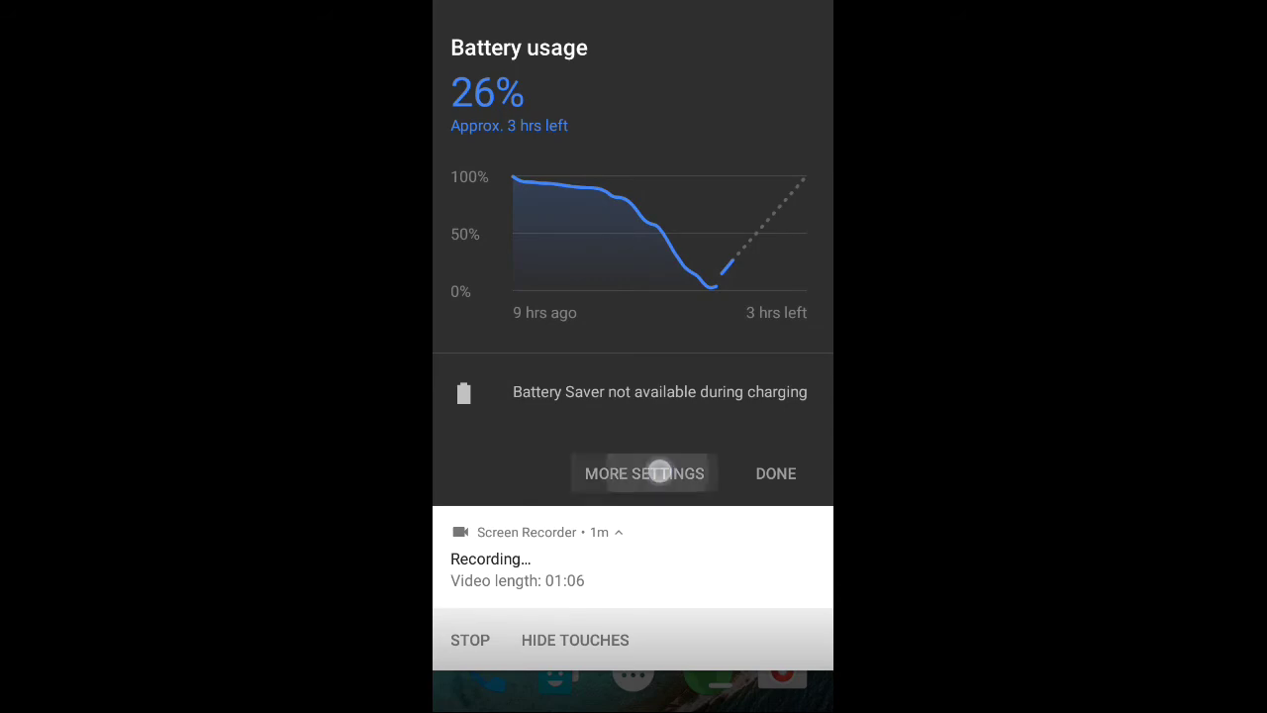
{"action": "left_click", "coordinate": [643, 473]}
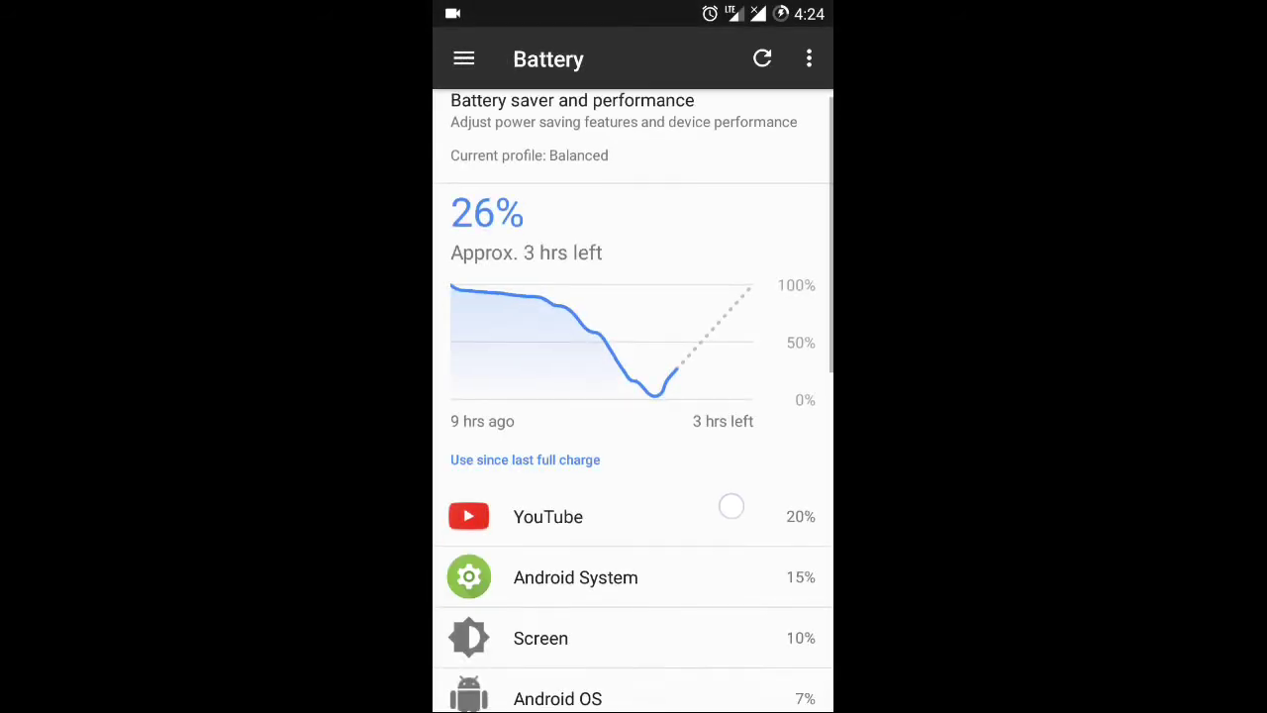
{"action": "scroll", "scroll_direction": "down", "scroll_amount": 3}
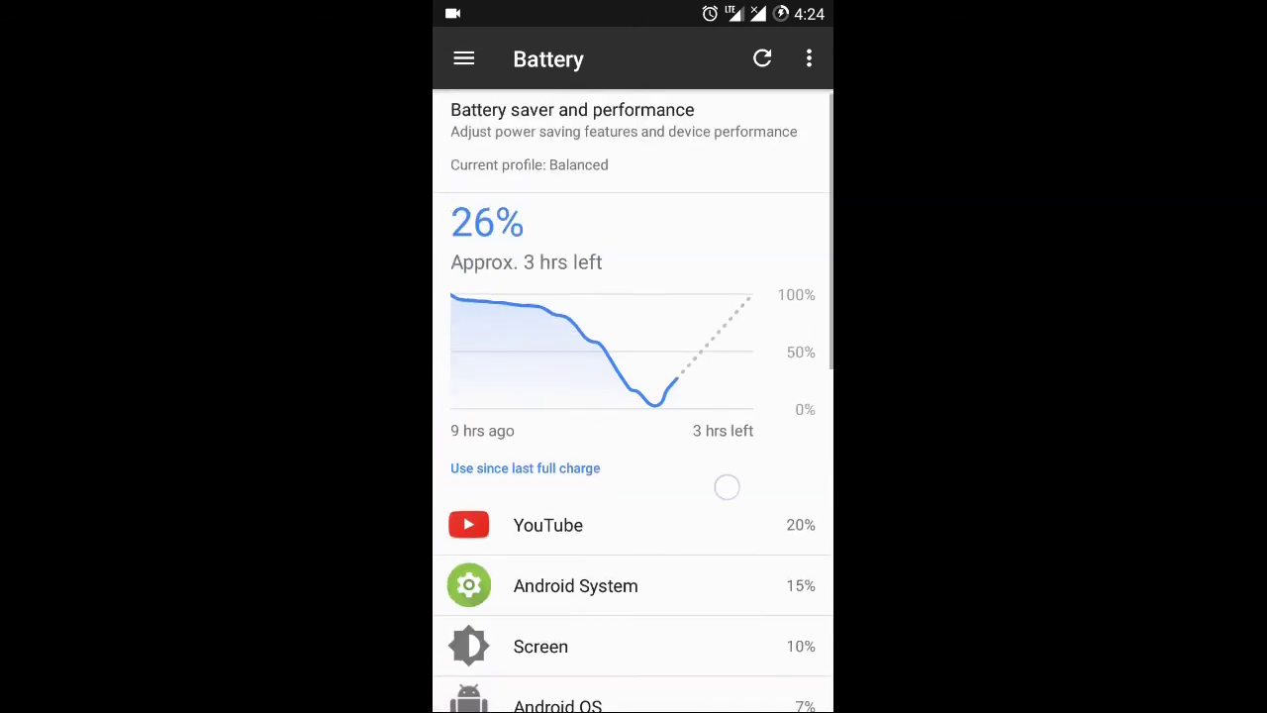
{"action": "scroll", "scroll_direction": "down", "scroll_amount": 3}
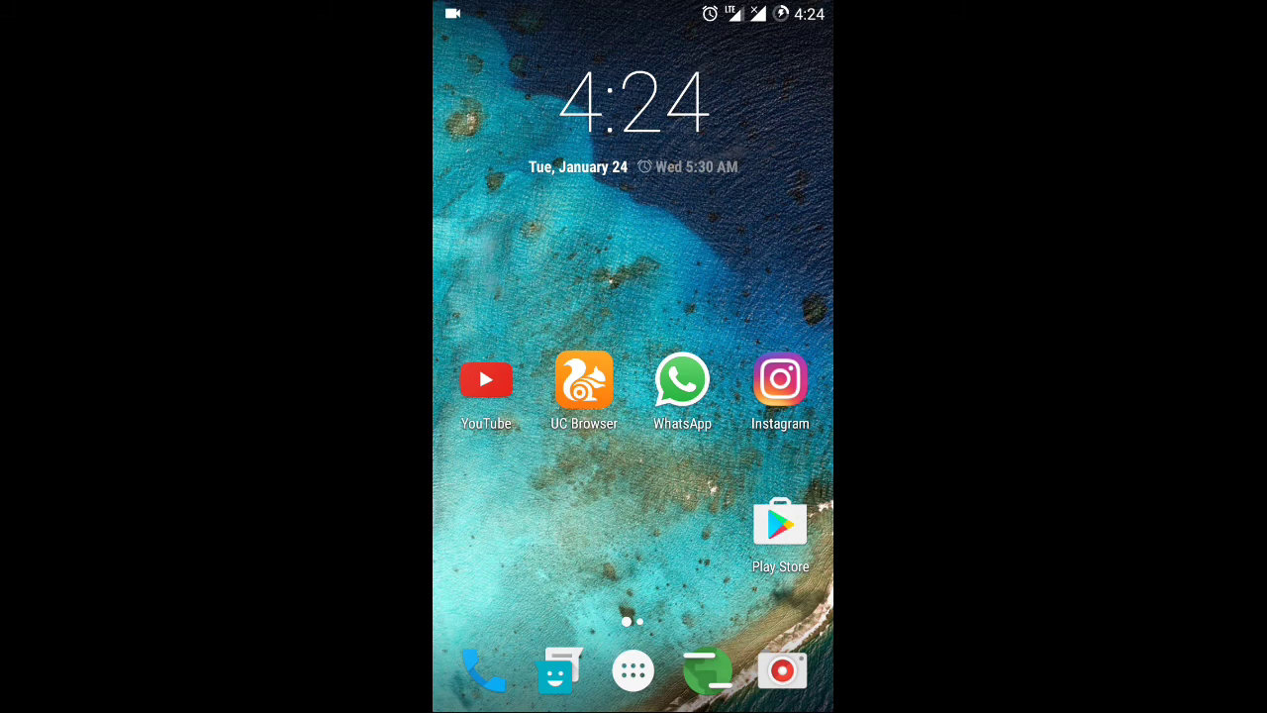
- Show the YouTube channel's About tab: joined 2013, 41 subscribers
{"action": "left_click", "coordinate": [485, 380]}
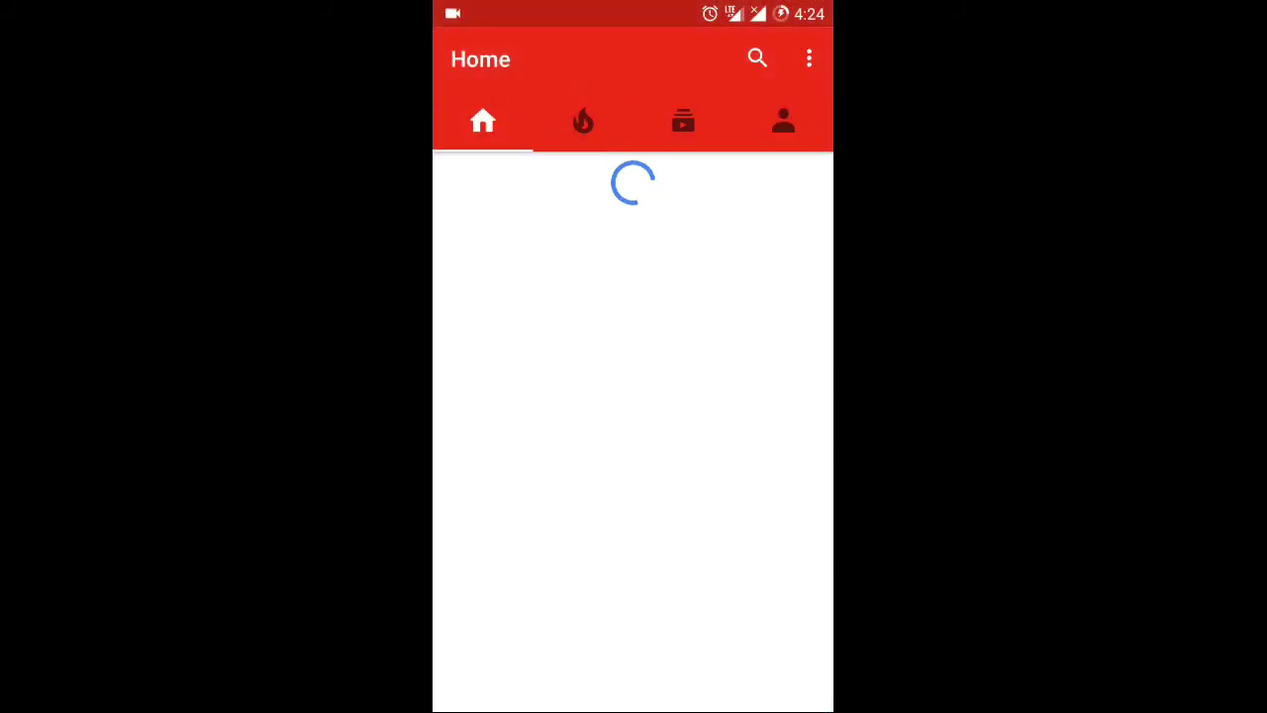
{"action": "left_click", "coordinate": [783, 121]}
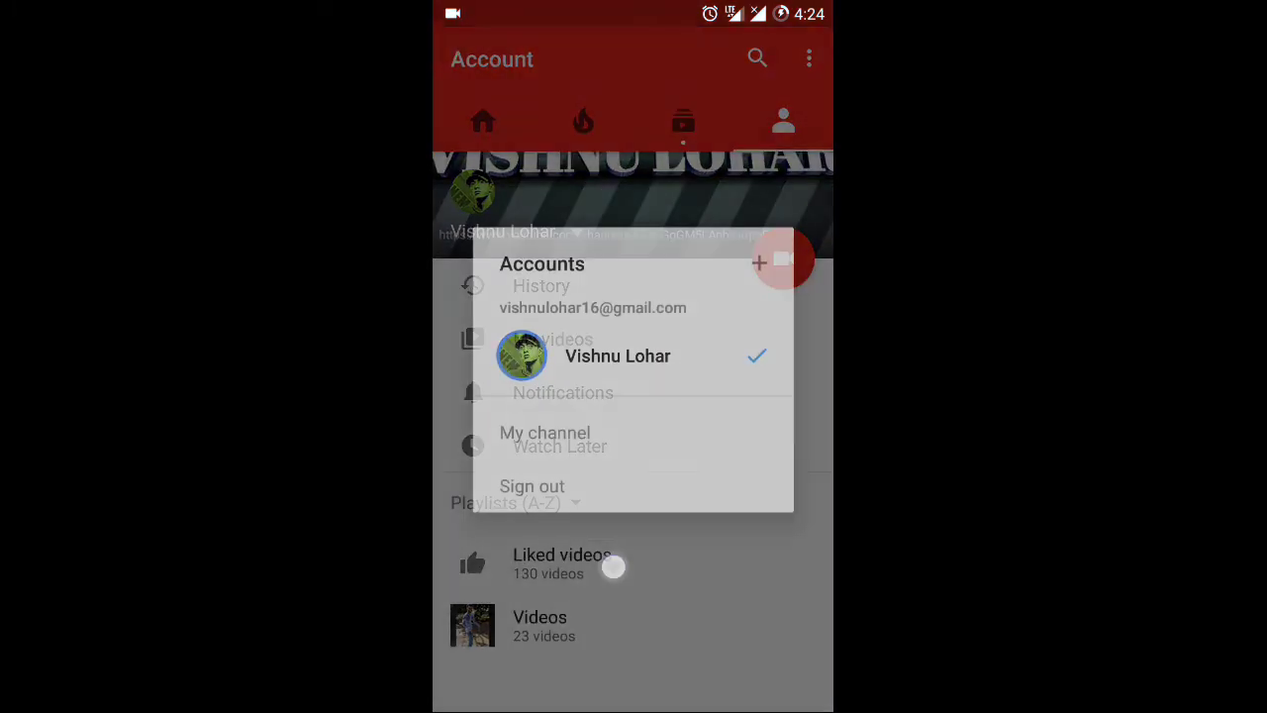
{"action": "left_click", "coordinate": [544, 432]}
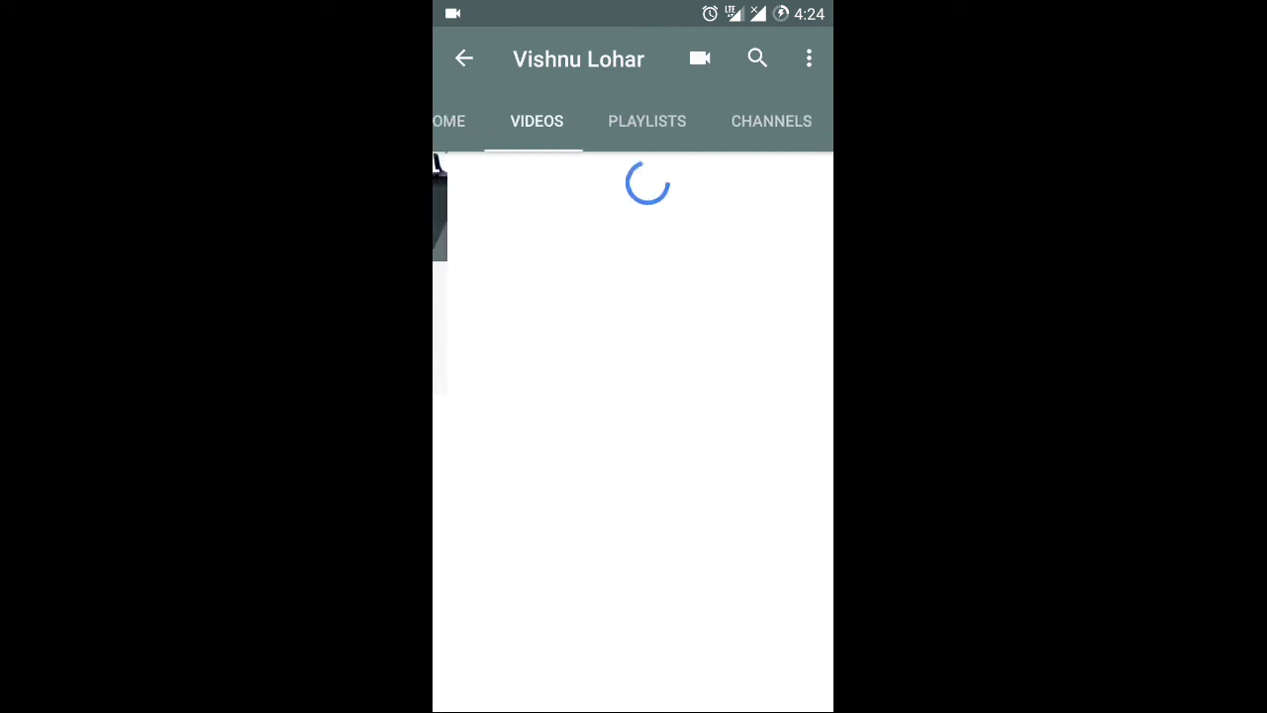
{"action": "left_click", "coordinate": [771, 120]}
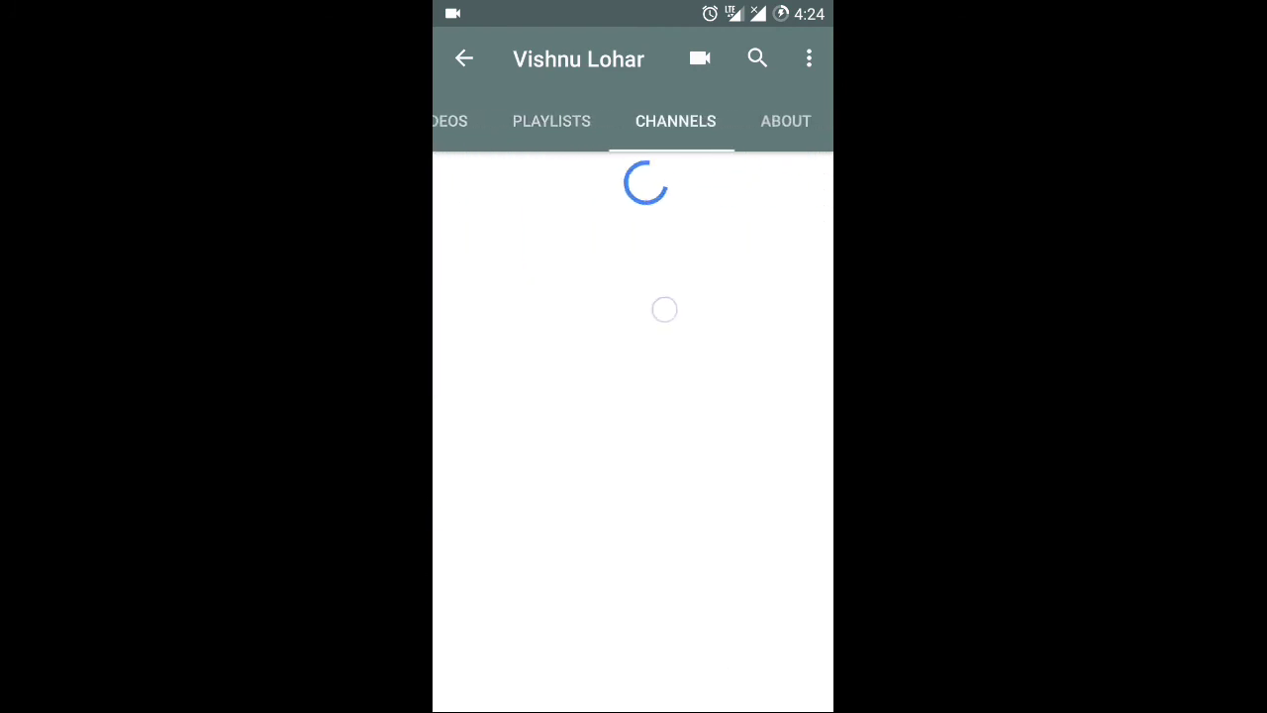
{"action": "left_click", "coordinate": [785, 120]}
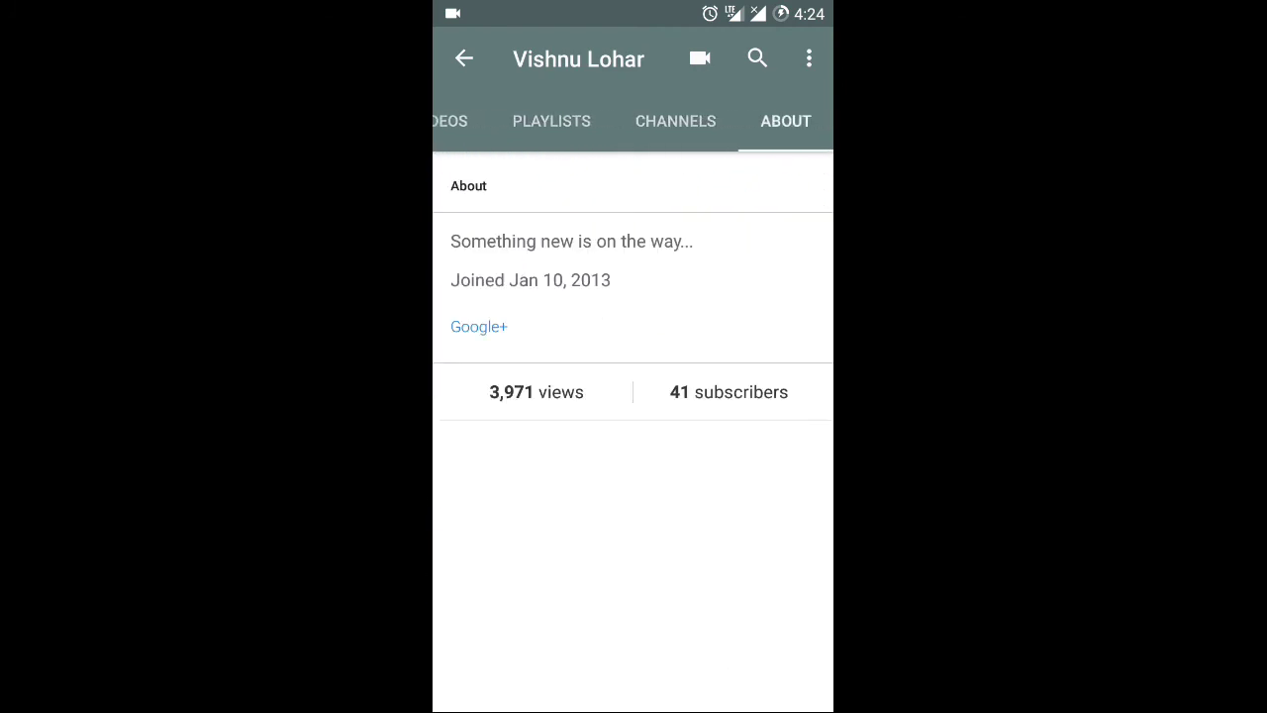